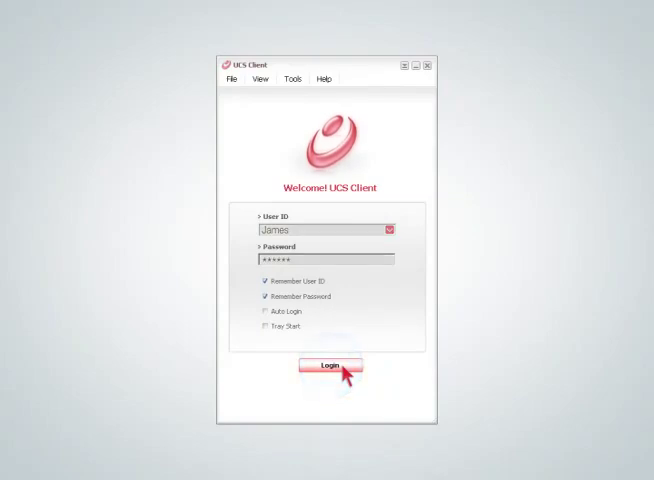
Log in, review the File and View menus and a contact's busy presence, and start an IM chat
{"action": "left_click", "coordinate": [182, 130]}
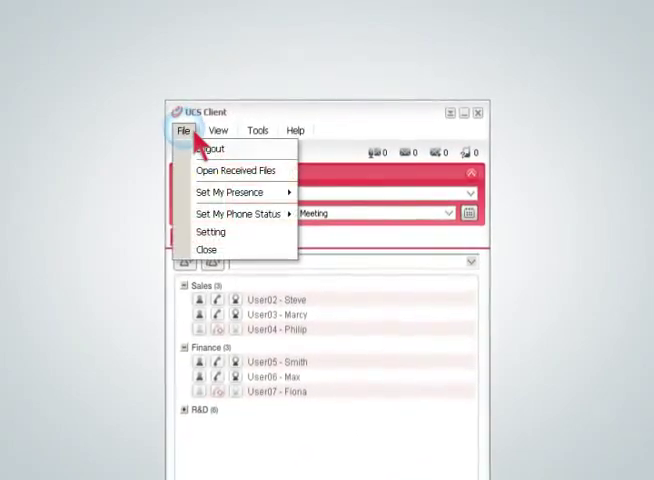
{"action": "left_click", "coordinate": [212, 130]}
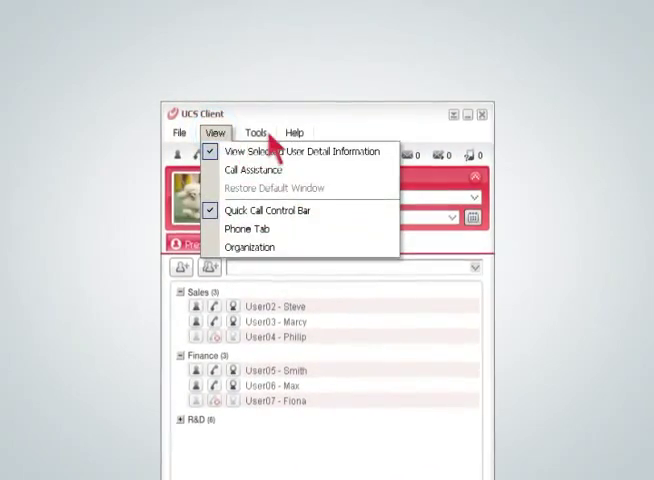
{"action": "left_click", "coordinate": [292, 132]}
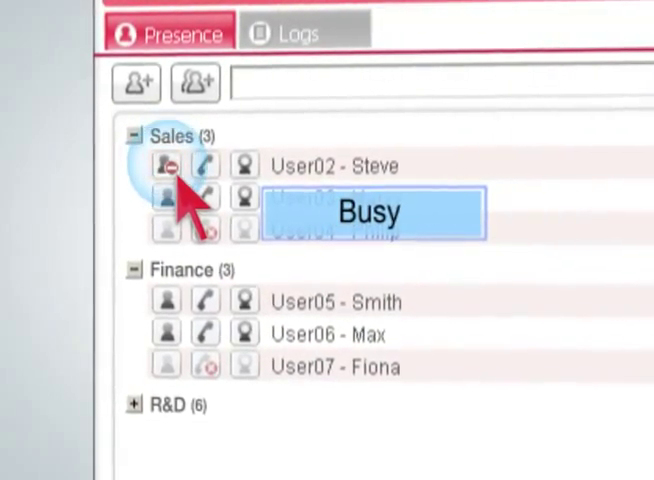
{"action": "left_click", "coordinate": [164, 180]}
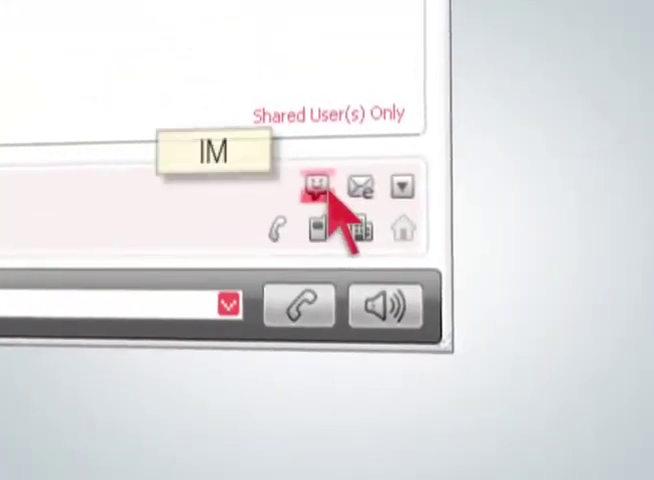
{"action": "left_click", "coordinate": [404, 184]}
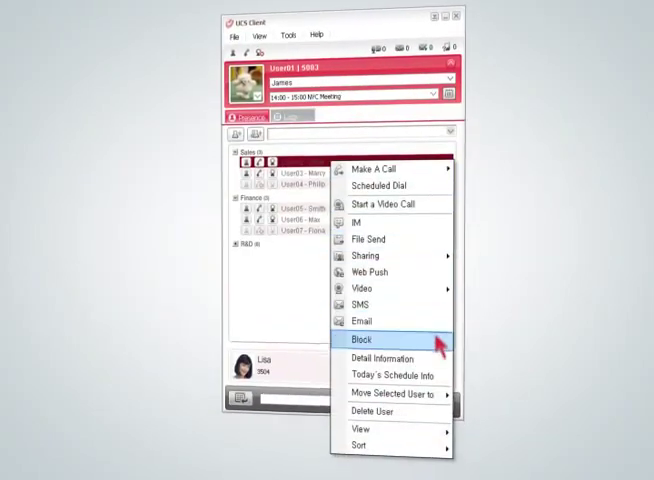
{"action": "left_click", "coordinate": [394, 376]}
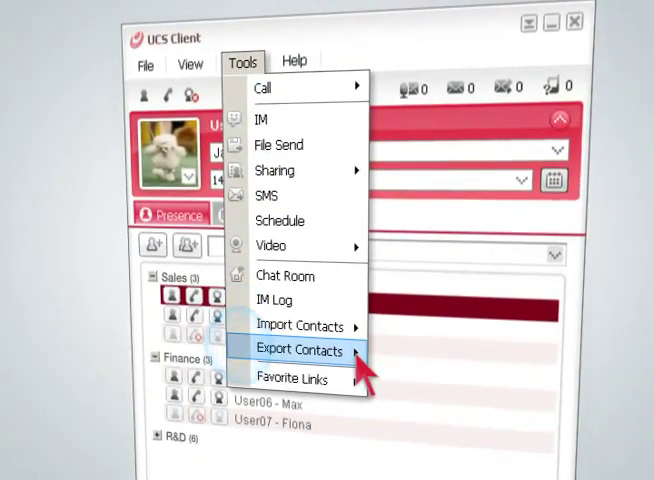
{"action": "left_click", "coordinate": [300, 352]}
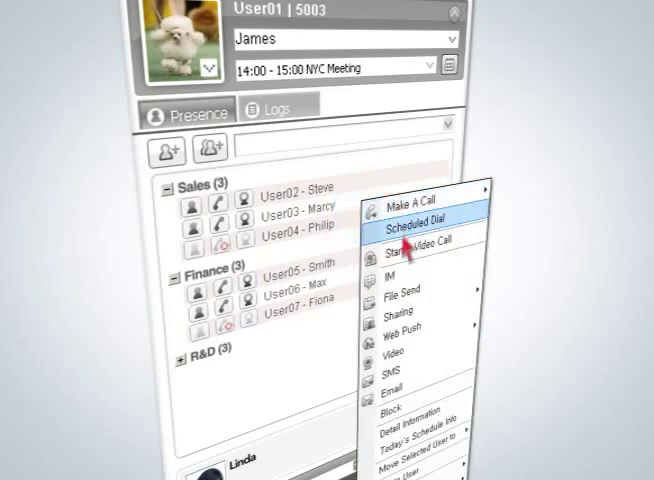
{"action": "left_click", "coordinate": [394, 272]}
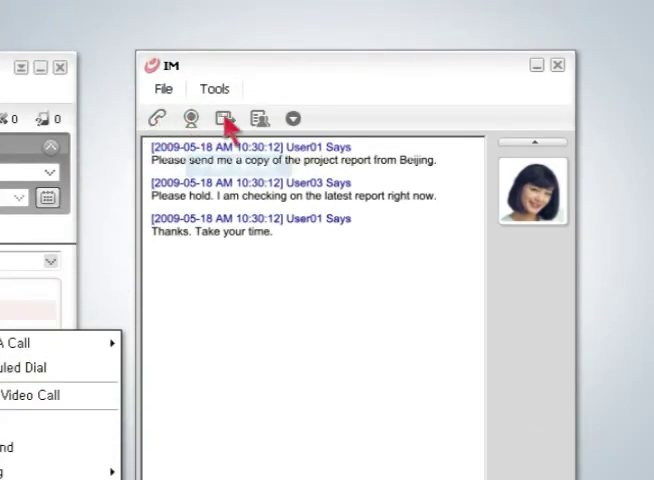
{"action": "mouse_move", "coordinate": [260, 118]}
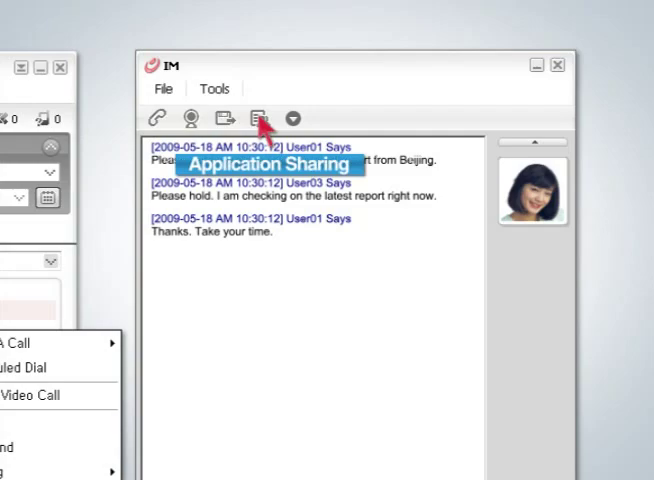
{"action": "left_click", "coordinate": [292, 116]}
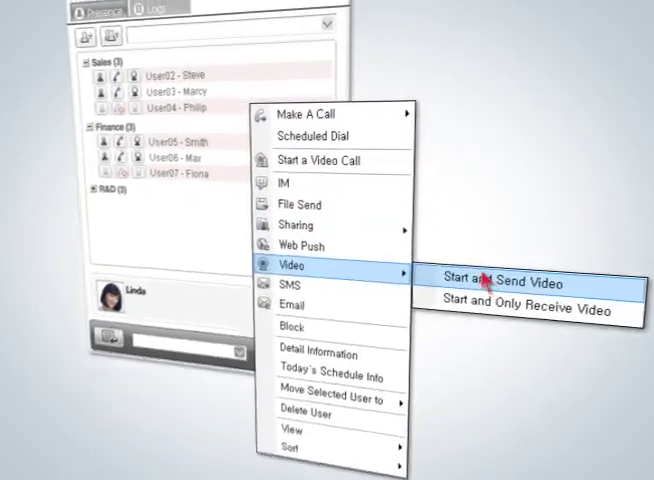
{"action": "left_click", "coordinate": [508, 282]}
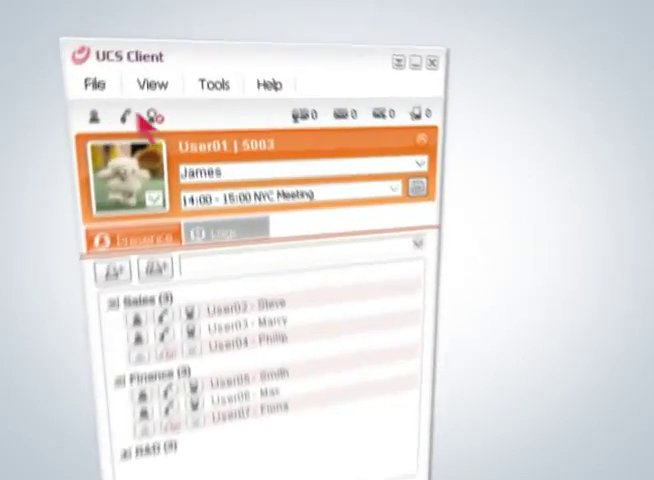
Create a new conference room from the Tools > Call conference room list
{"action": "left_click", "coordinate": [196, 116]}
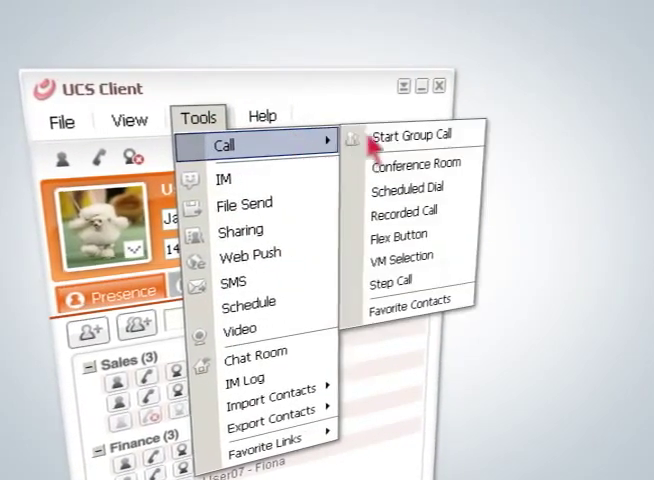
{"action": "left_click", "coordinate": [412, 164]}
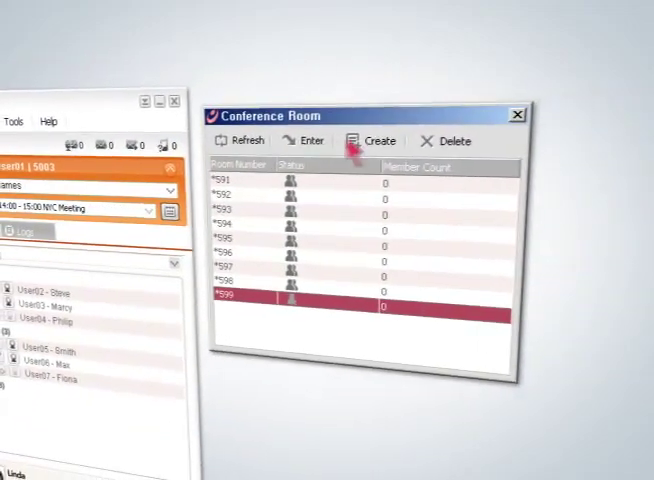
{"action": "left_click", "coordinate": [230, 116]}
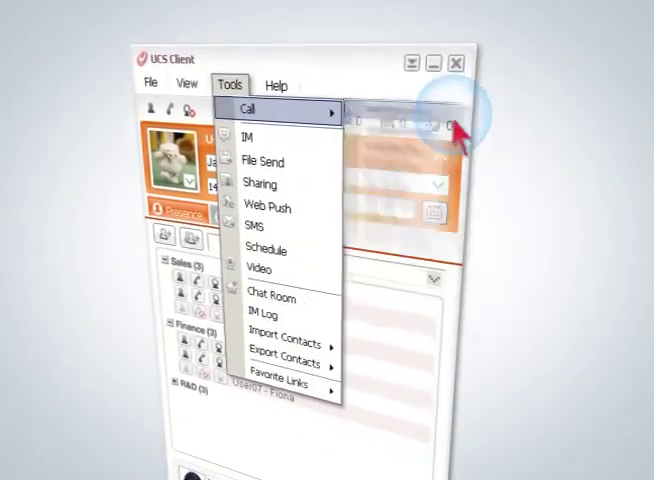
Start a group call with the two selected Sales members confirmed
{"action": "left_click", "coordinate": [258, 108]}
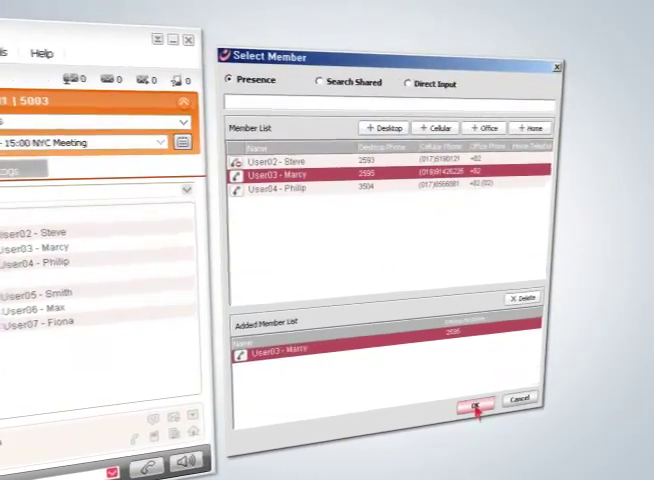
{"action": "left_click", "coordinate": [468, 396]}
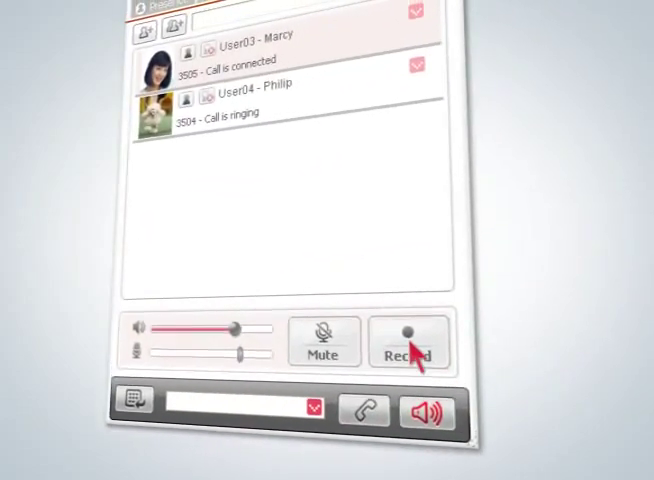
Record the ongoing group call and select the saved recording in the Recorded Call list
{"action": "left_click", "coordinate": [408, 344]}
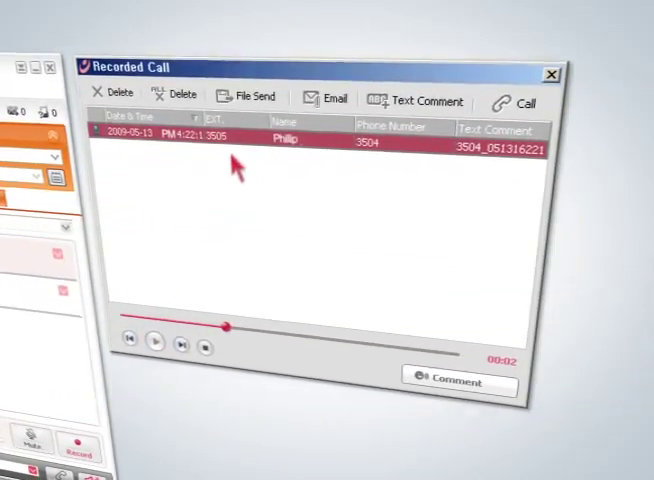
{"action": "left_click", "coordinate": [244, 96]}
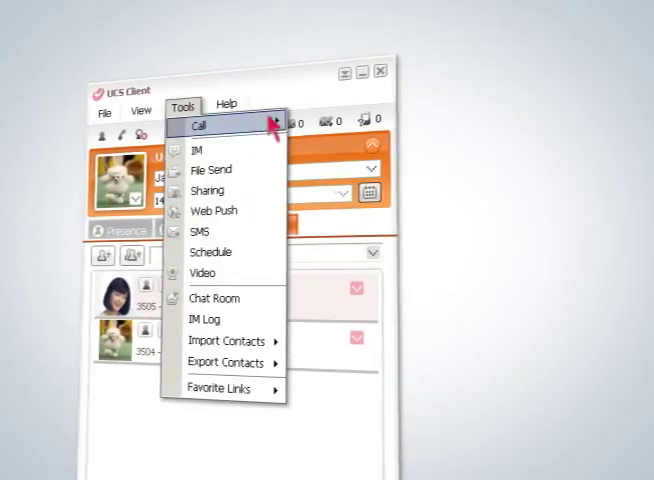
{"action": "left_click", "coordinate": [208, 252]}
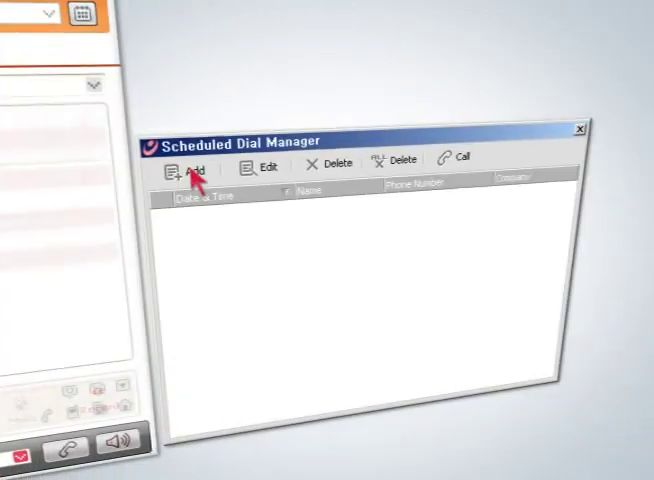
{"action": "left_click", "coordinate": [186, 166]}
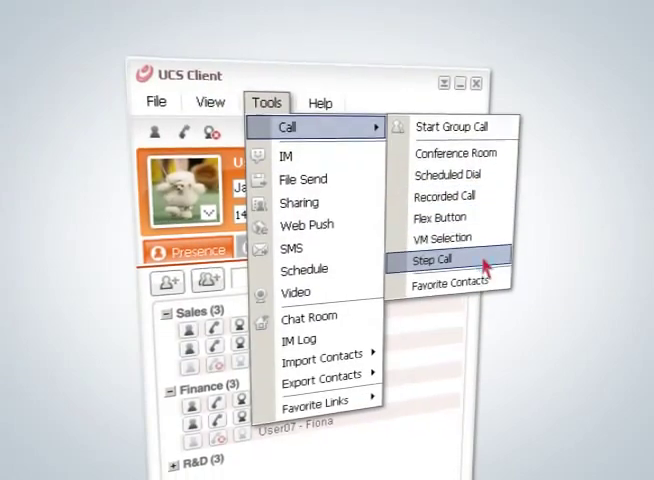
{"action": "left_click", "coordinate": [444, 260]}
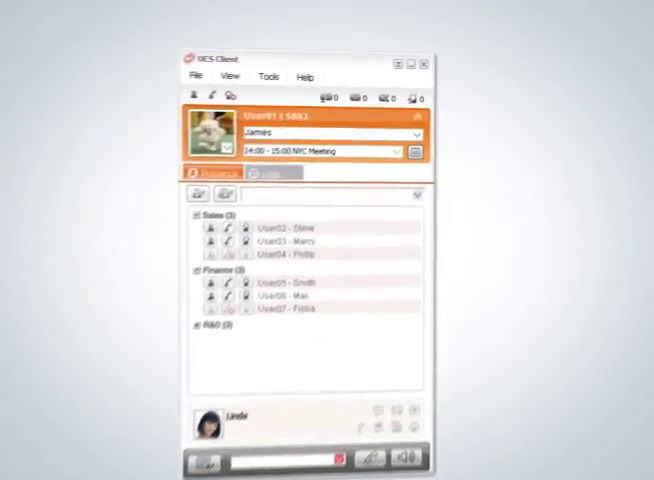
Set simple call forwarding to the cellular phone for the Busy forwarding type
{"action": "left_click", "coordinate": [232, 120]}
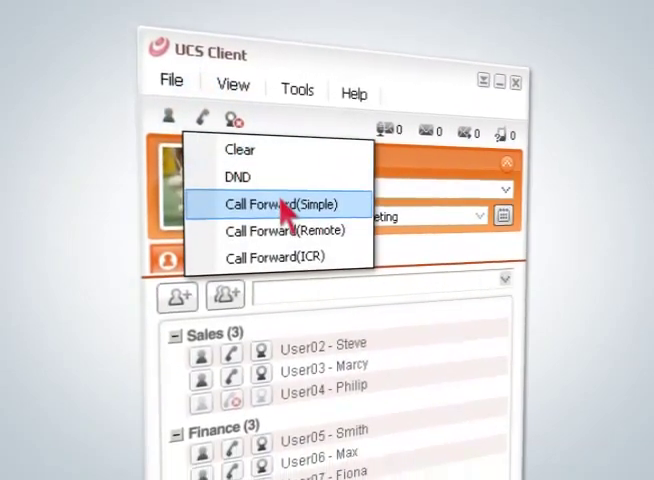
{"action": "left_click", "coordinate": [284, 204]}
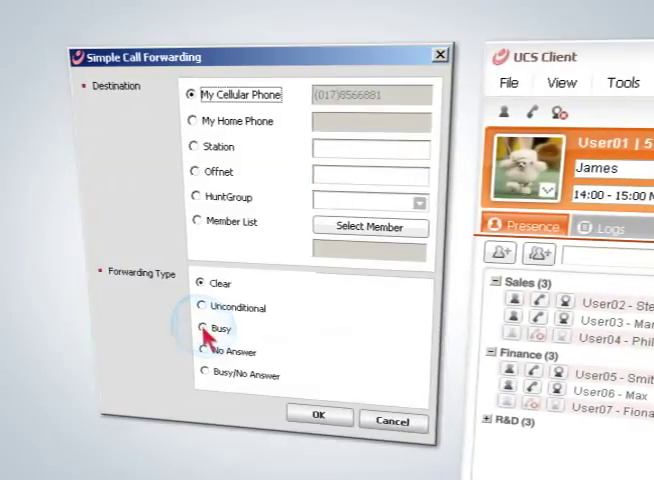